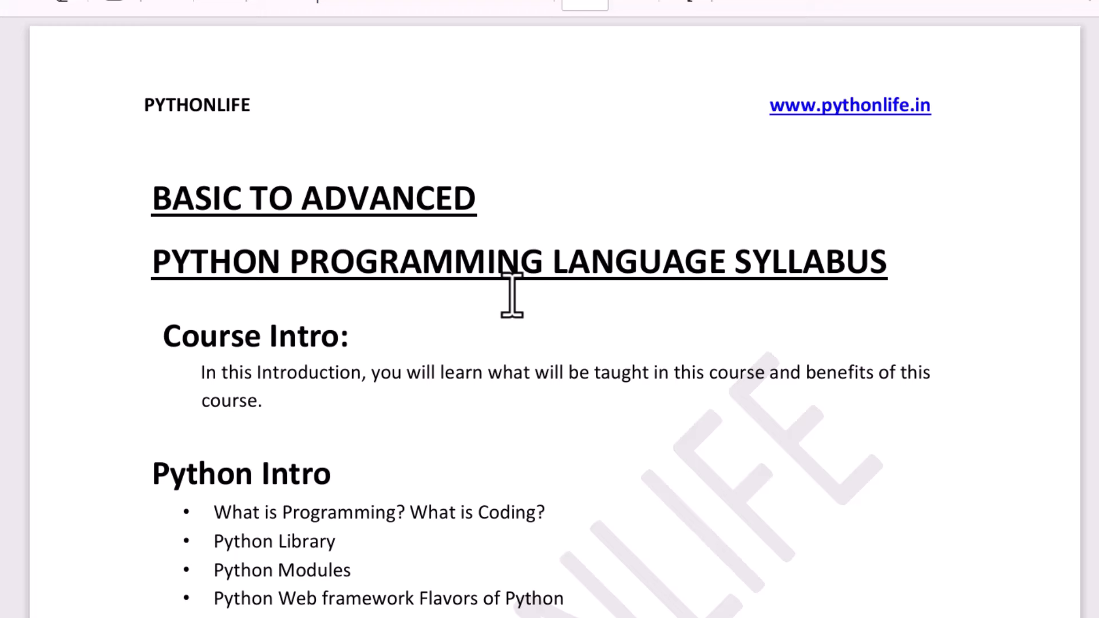
mouse_move(187, 210)
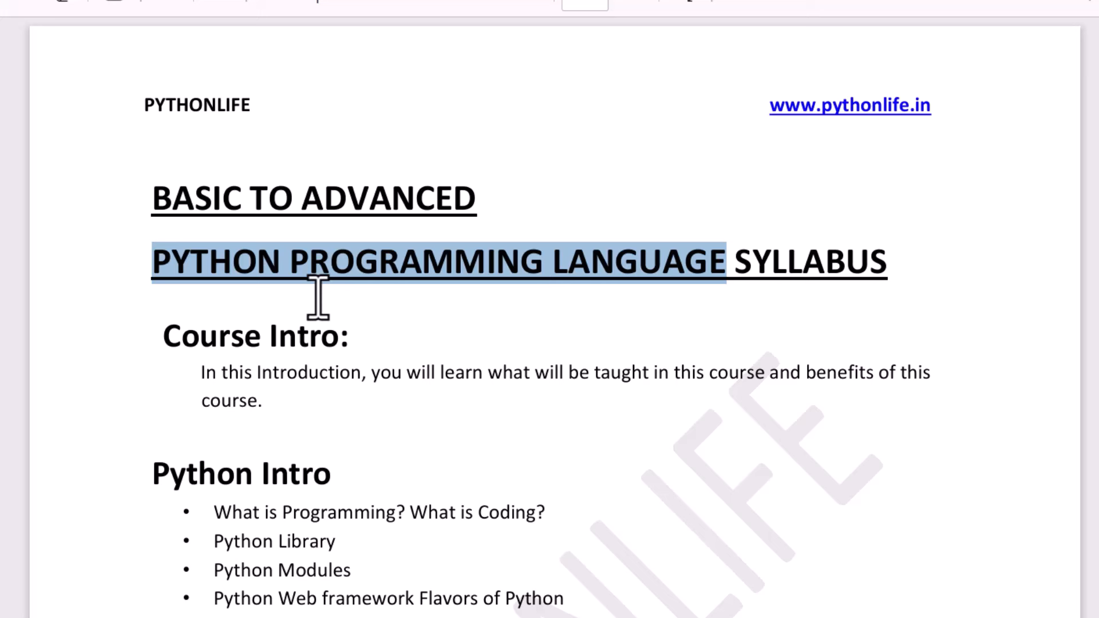
Highlight the BASIC TO ADVANCED heading on the title page, then clear it.
click(161, 198)
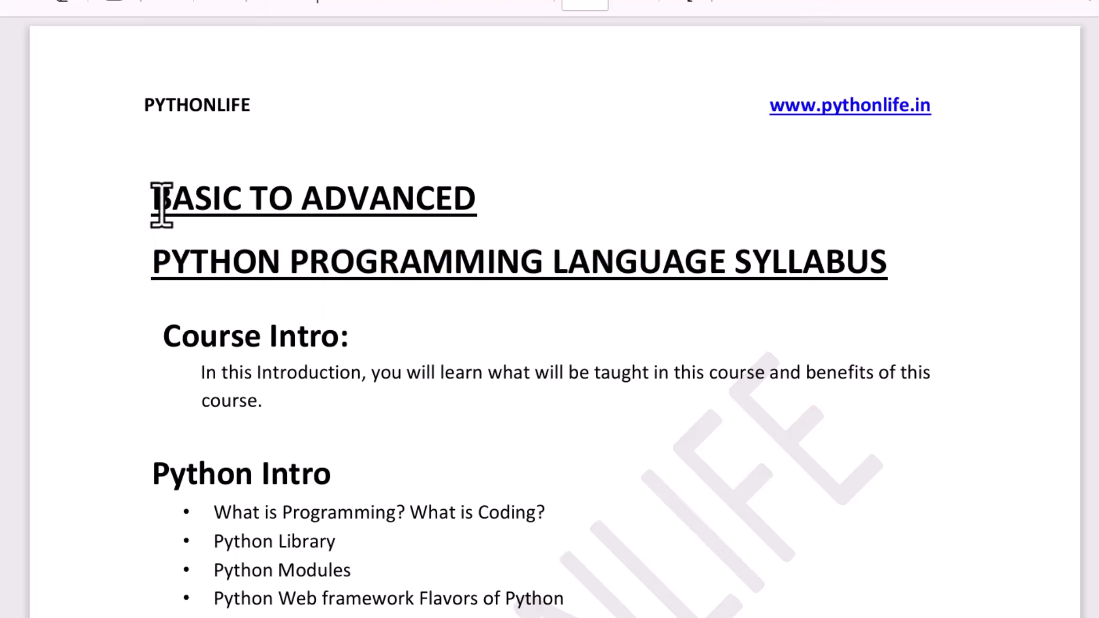
drag(162, 198, 477, 198)
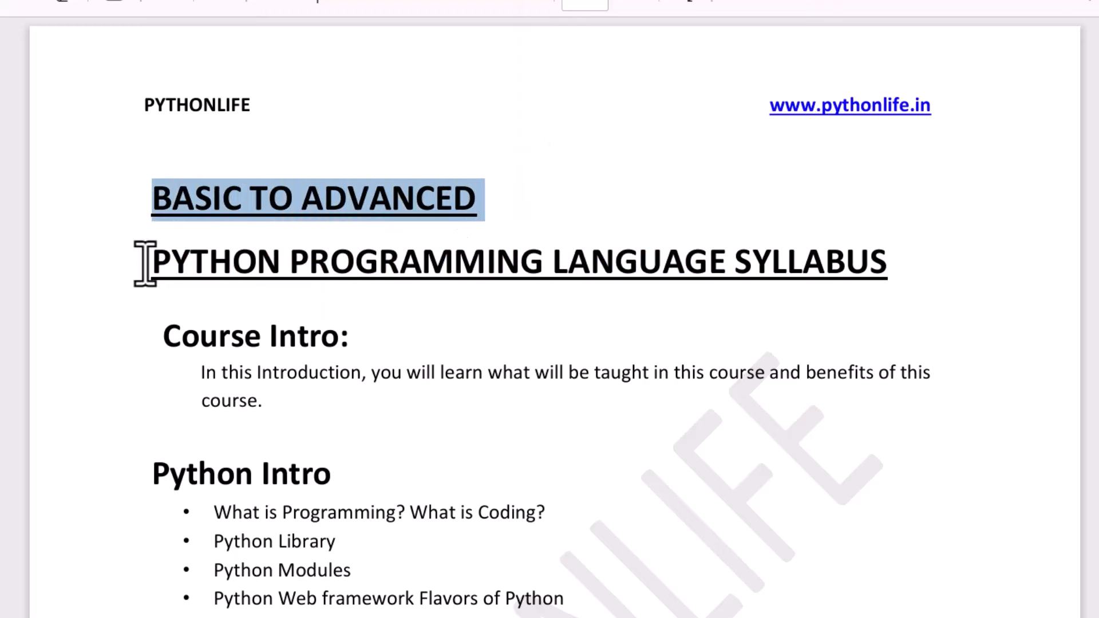
click(627, 368)
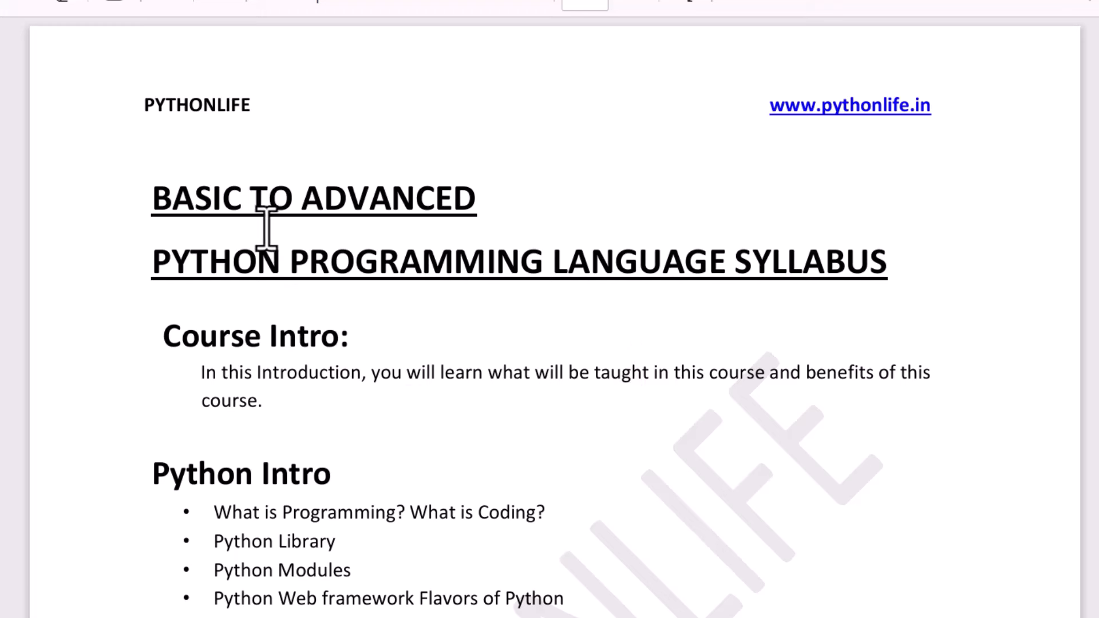
mouse_move(610, 340)
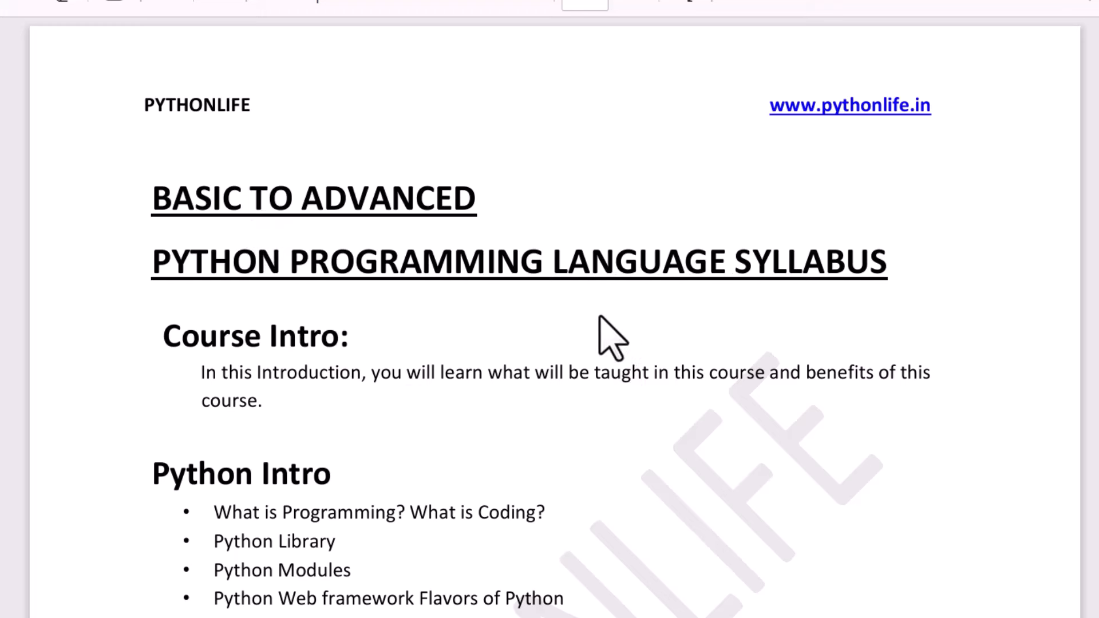
mouse_move(495, 367)
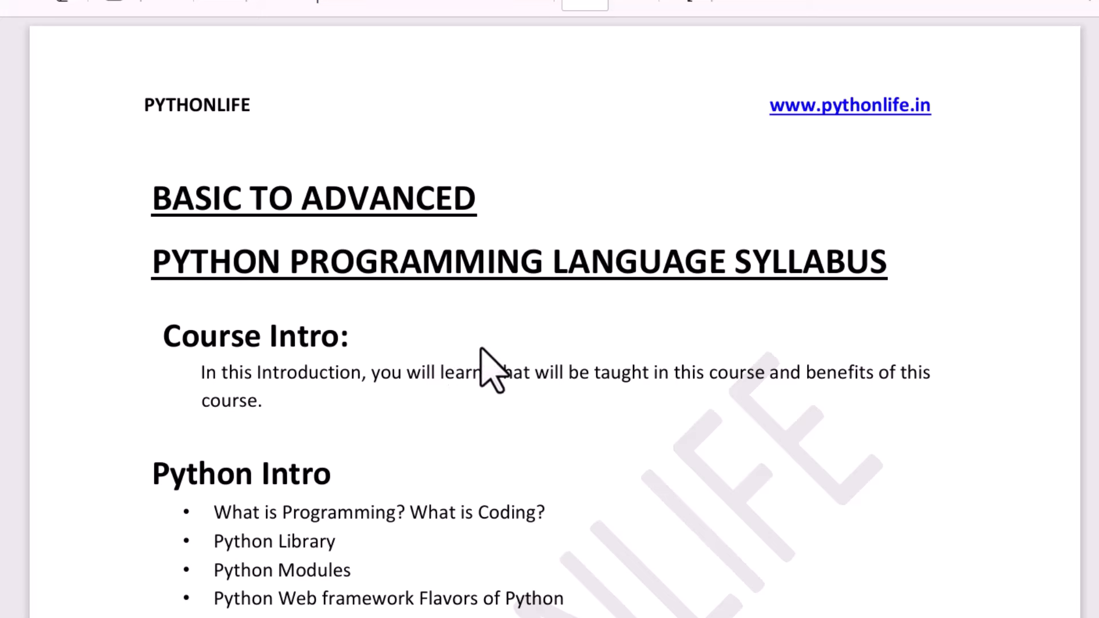
mouse_move(827, 215)
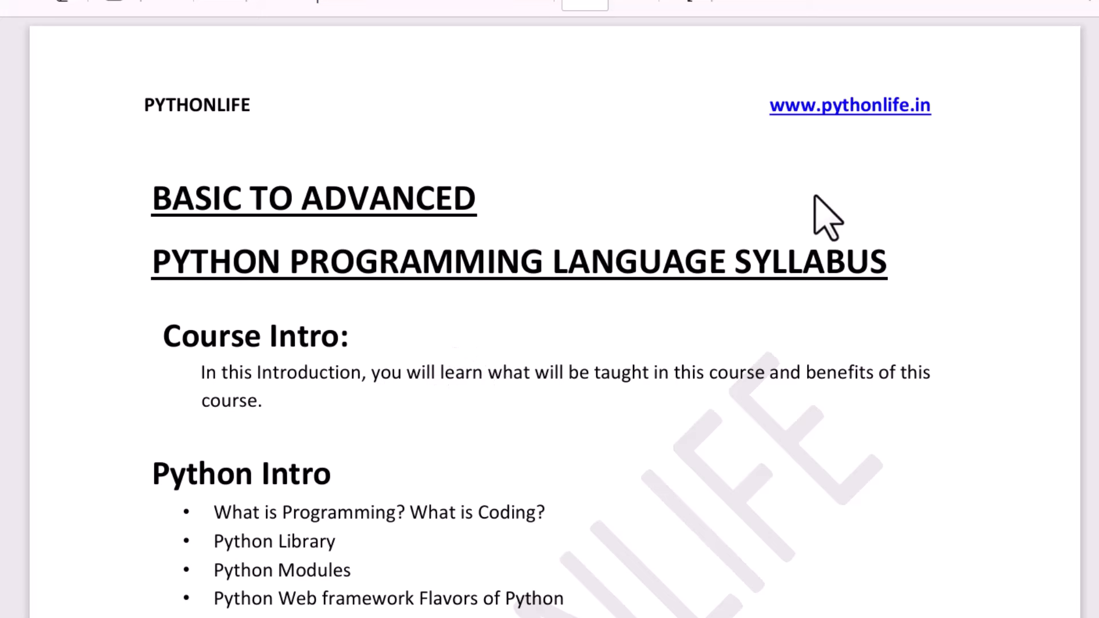
mouse_move(554, 203)
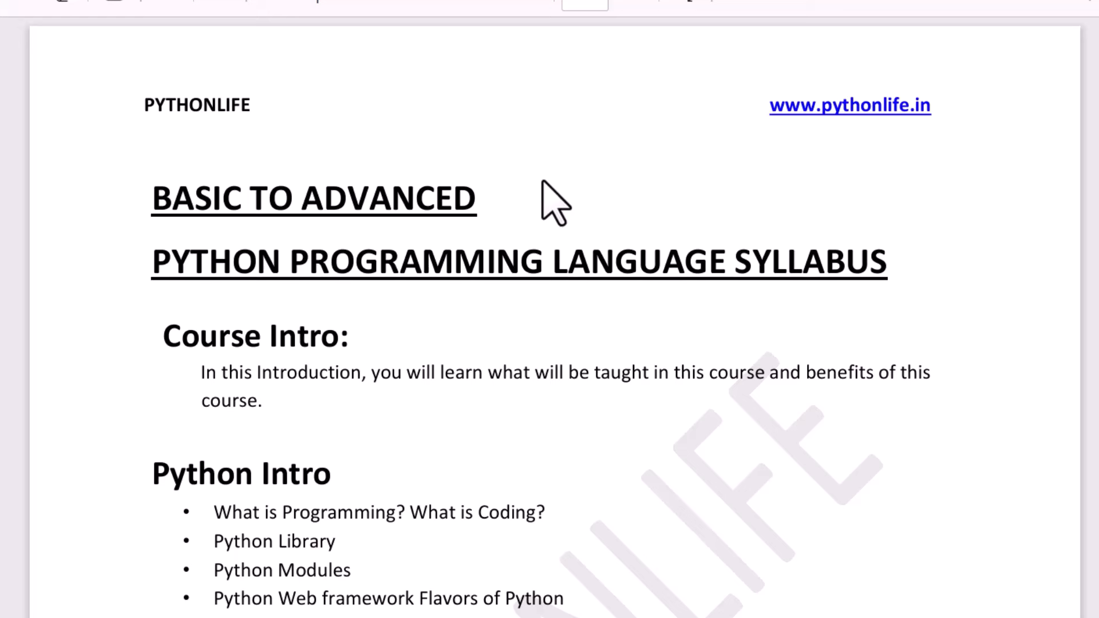
Scroll past Python Intro, highlighting the Python Intro and Software Requirements headings.
double_click(240, 473)
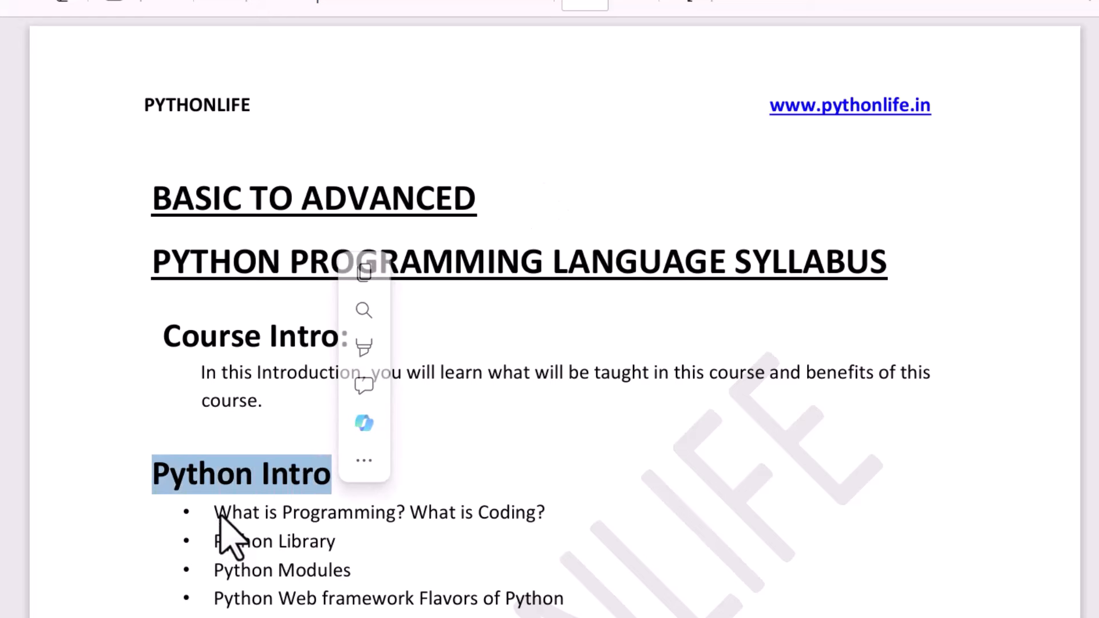
scroll(down, 3)
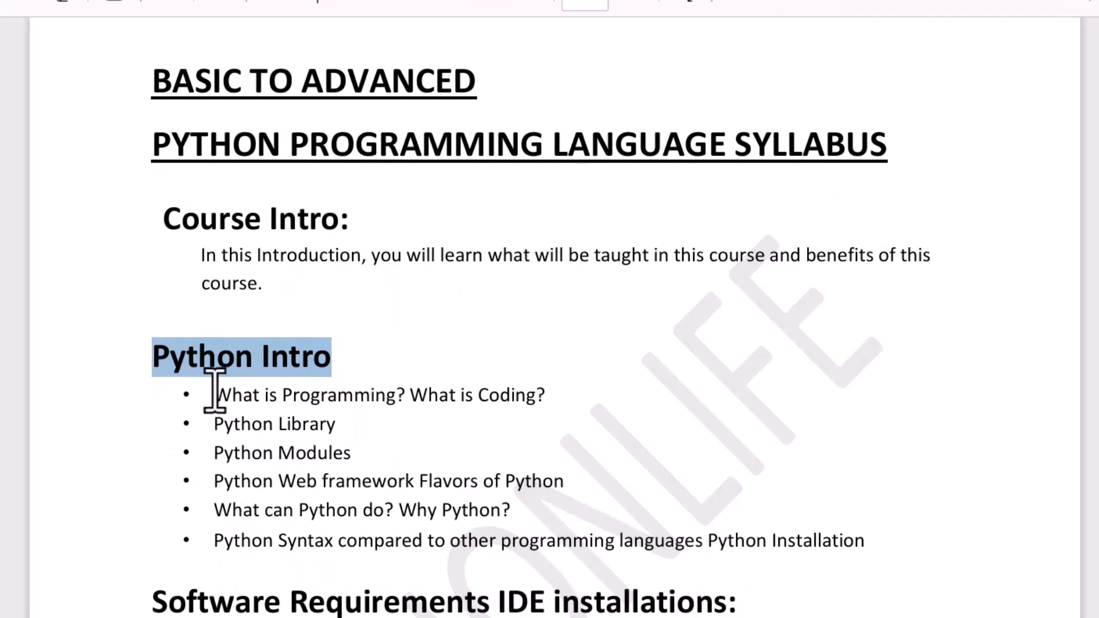
drag(214, 394, 543, 394)
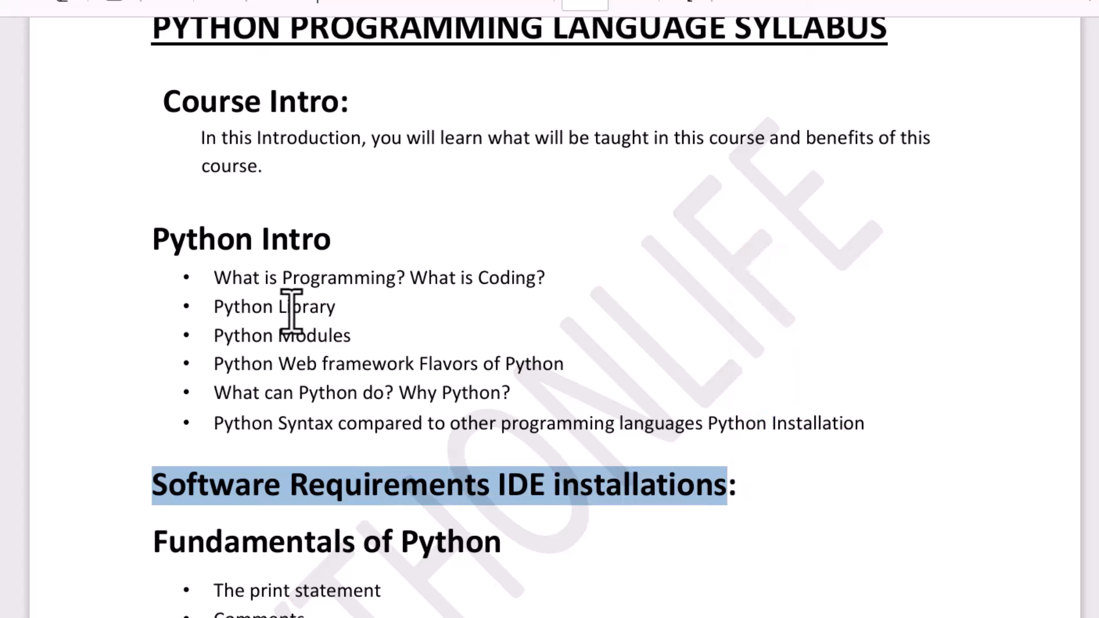
scroll(down, 3)
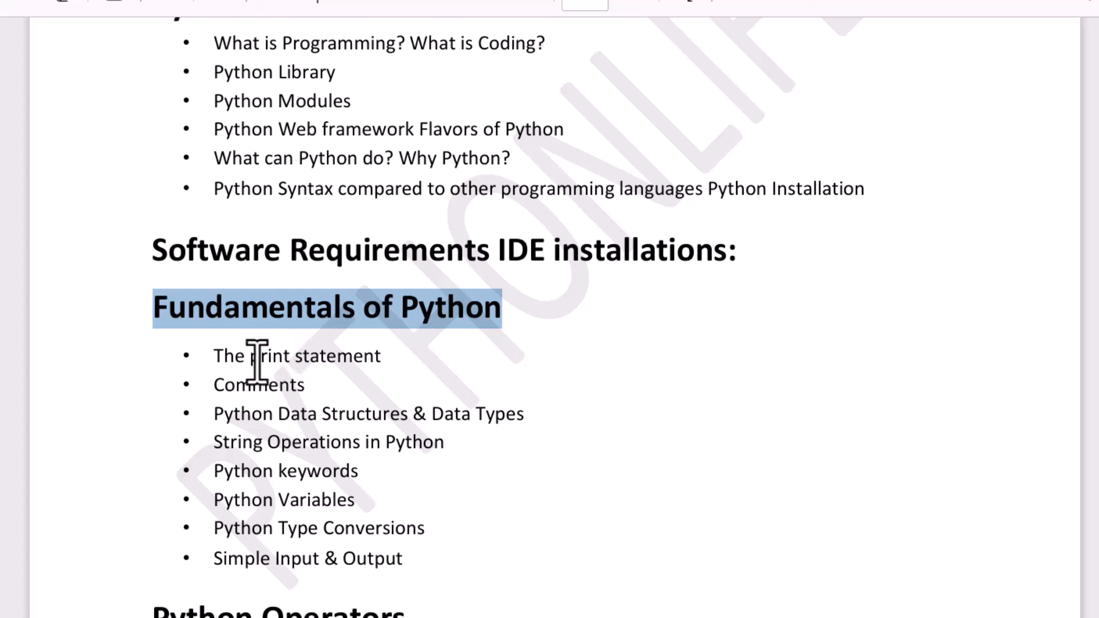
mouse_move(254, 364)
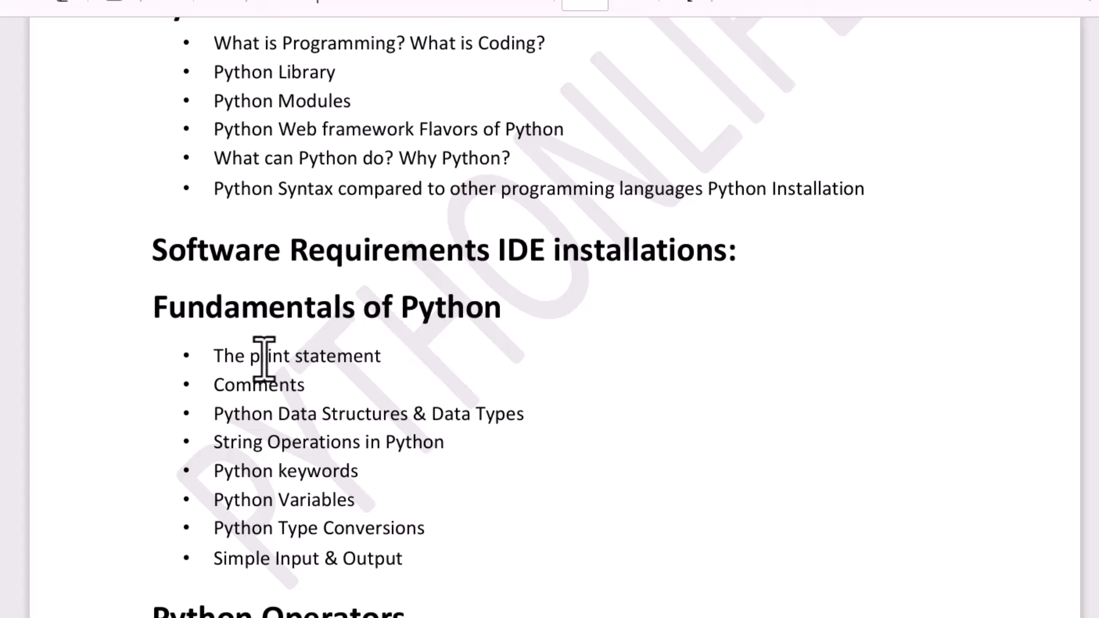
Reach Fundamentals of Python and highlight the Data Structures and last bullets.
double_click(258, 385)
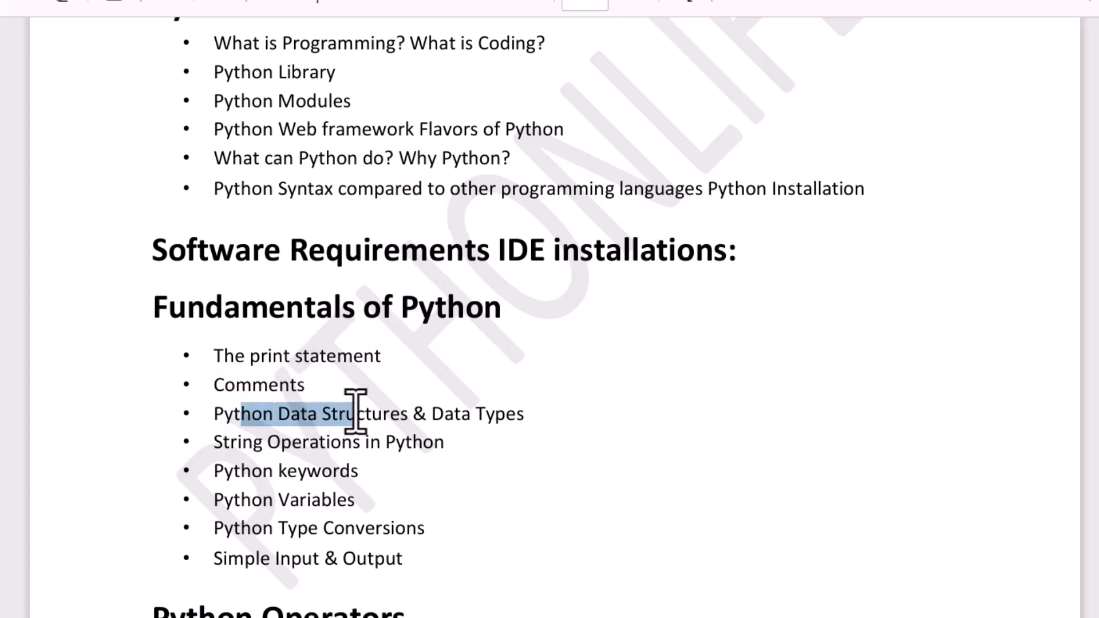
drag(353, 414, 526, 413)
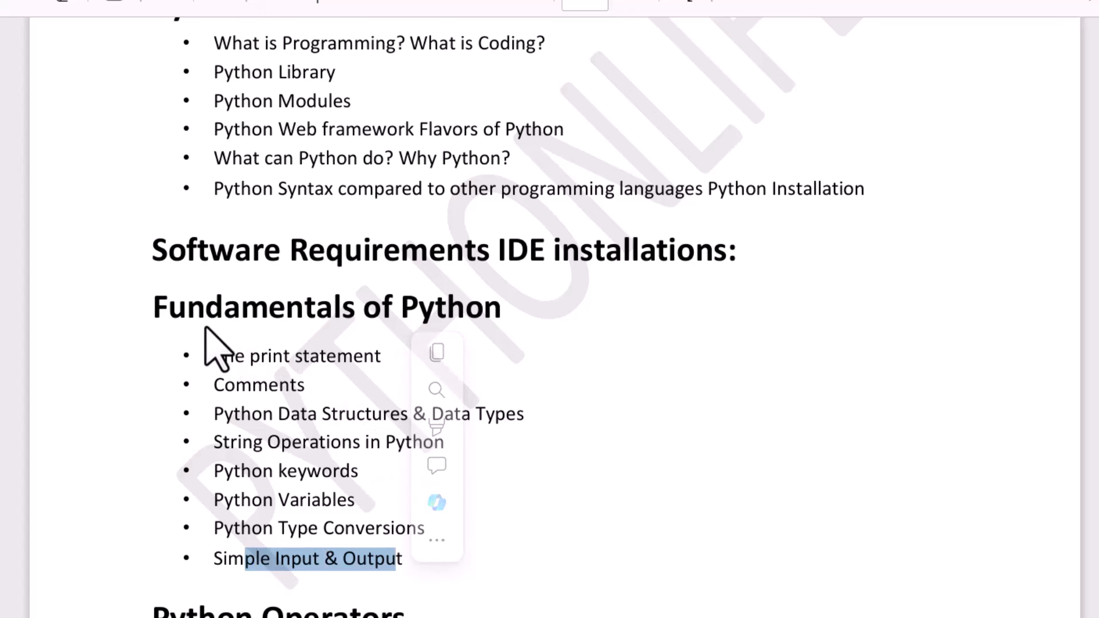
mouse_move(221, 364)
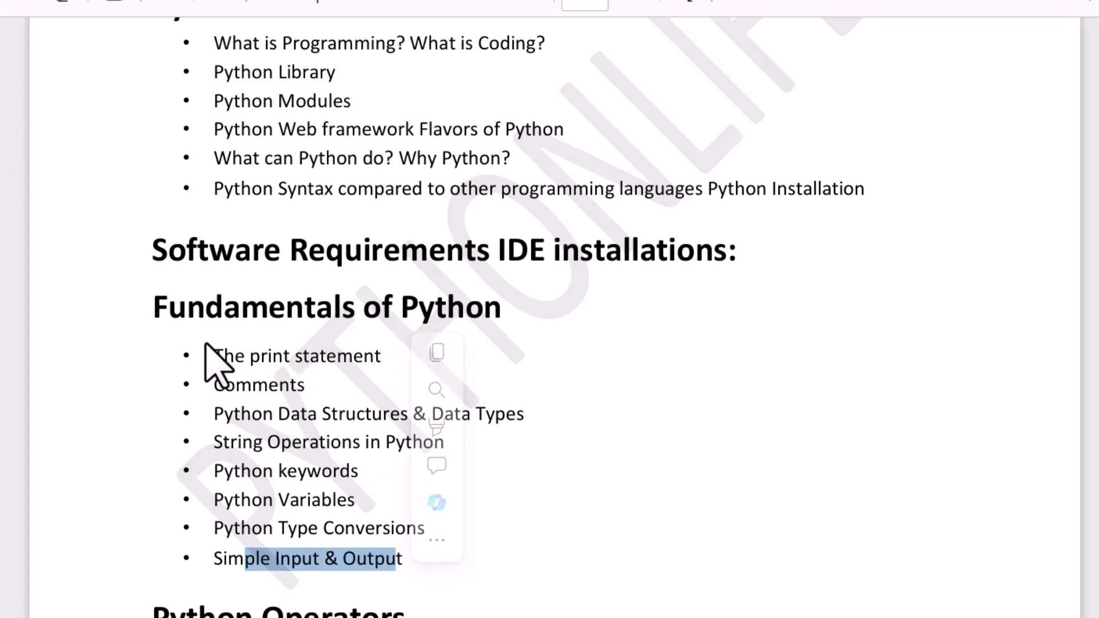
Scroll past Operators and highlight the Python Conditional Statement heading.
scroll(down, 3)
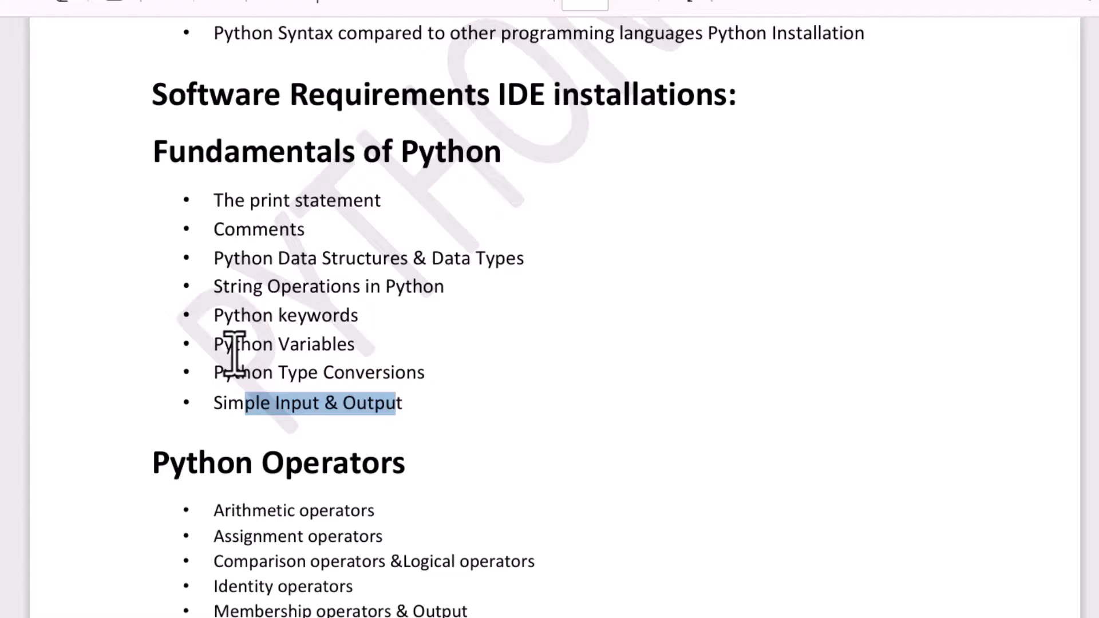
scroll(down, 3)
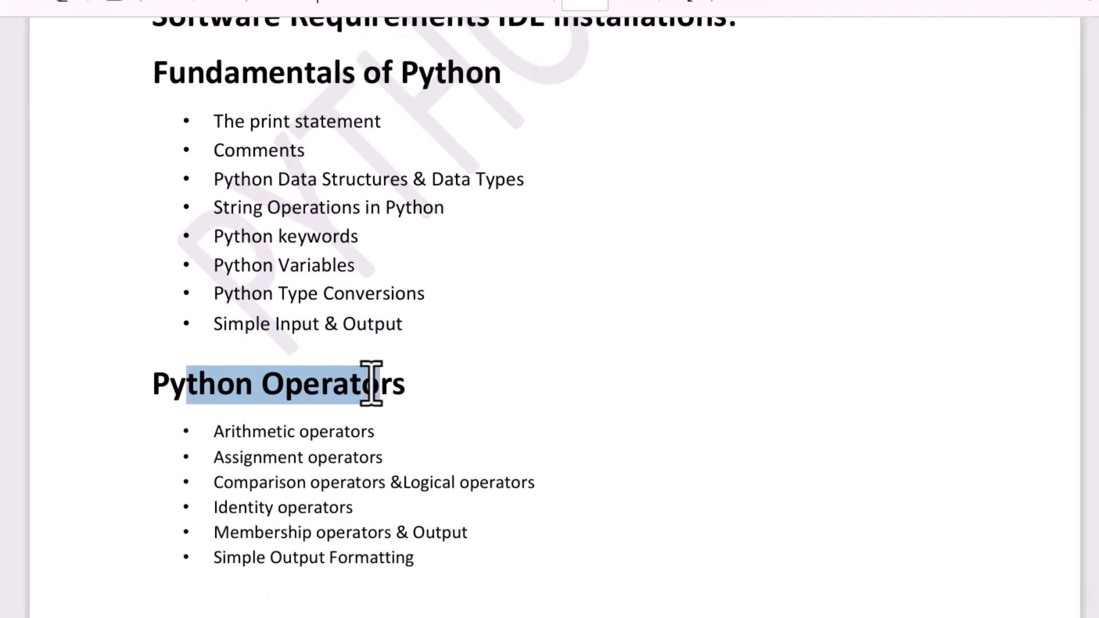
scroll(down, 3)
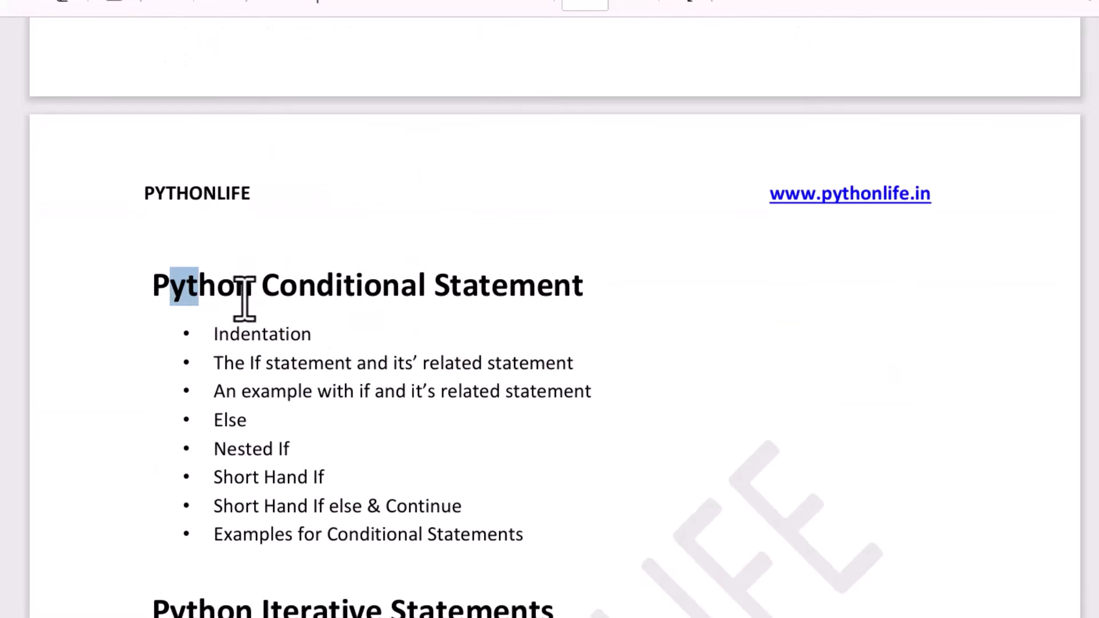
drag(182, 285, 333, 392)
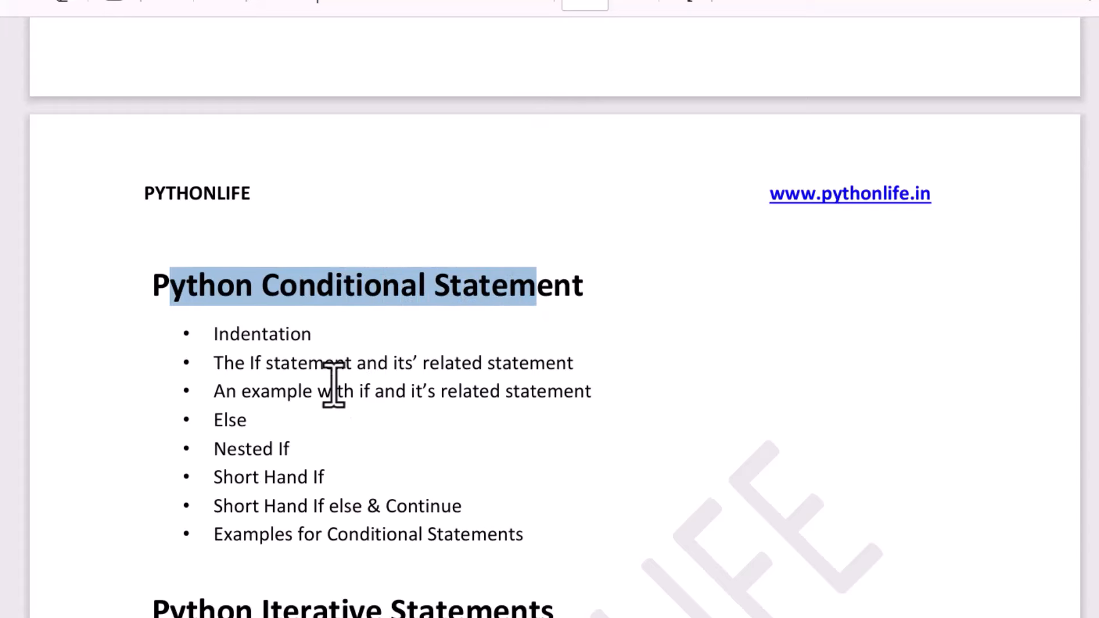
Continue past Lists, Tuples and Dictionary to the Python Functions topic list.
scroll(down, 3)
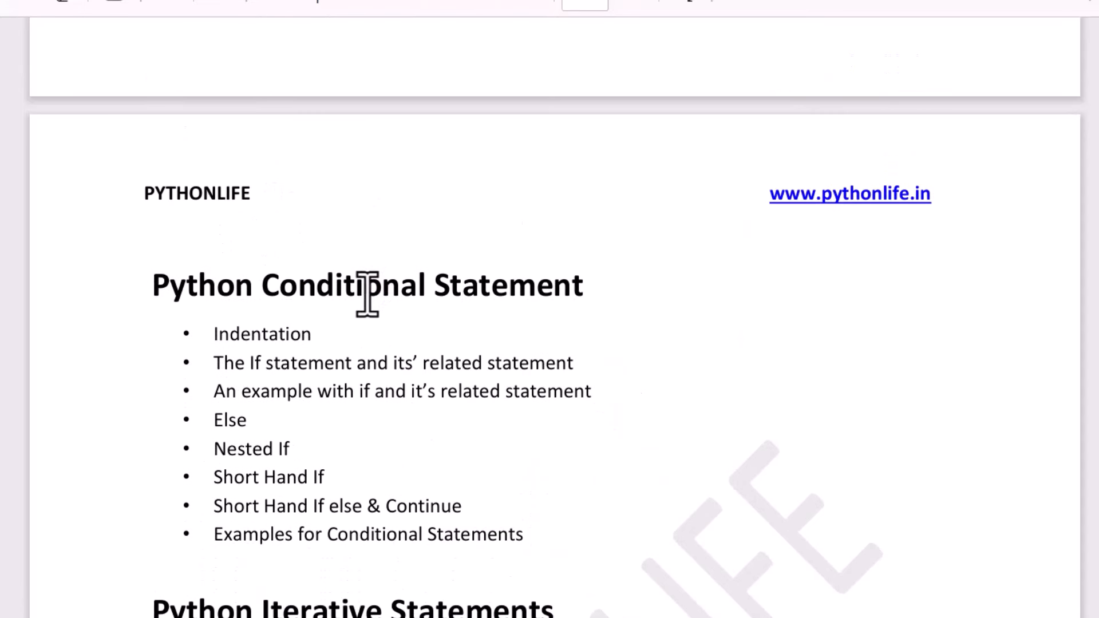
scroll(down, 3)
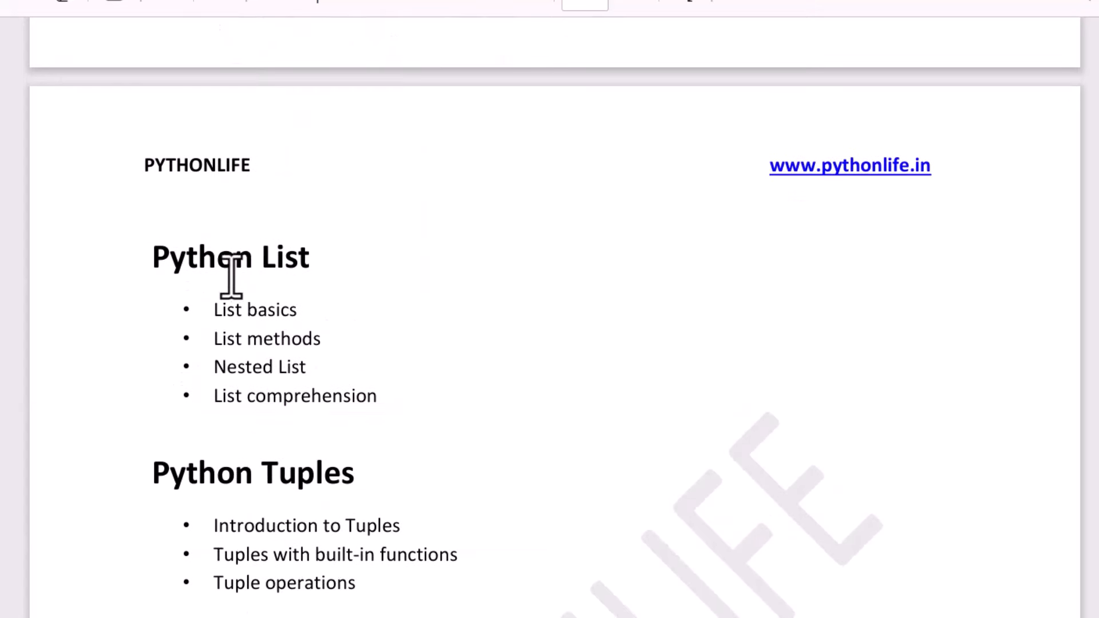
double_click(287, 472)
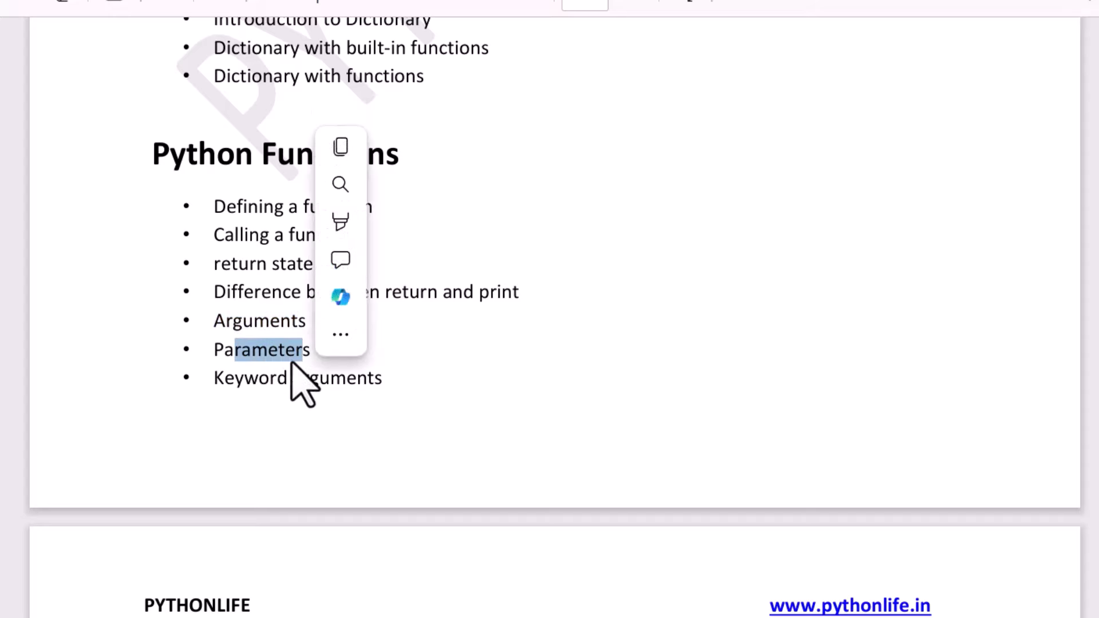
Scroll past Python Advance Functions and select the OOP's concept with Python heading.
scroll(down, 3)
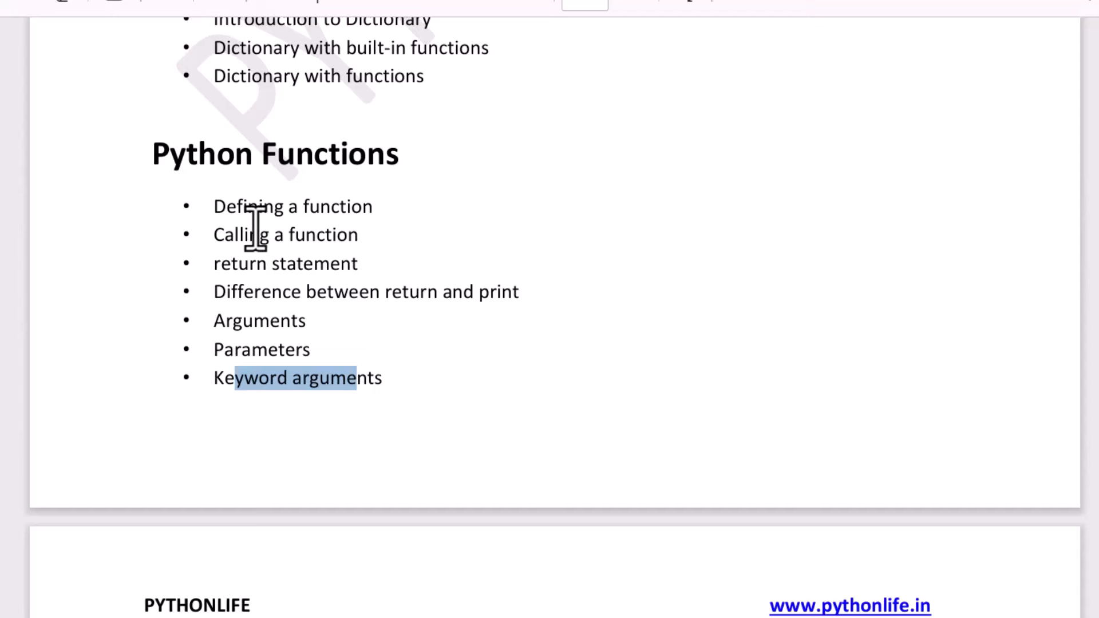
mouse_move(297, 291)
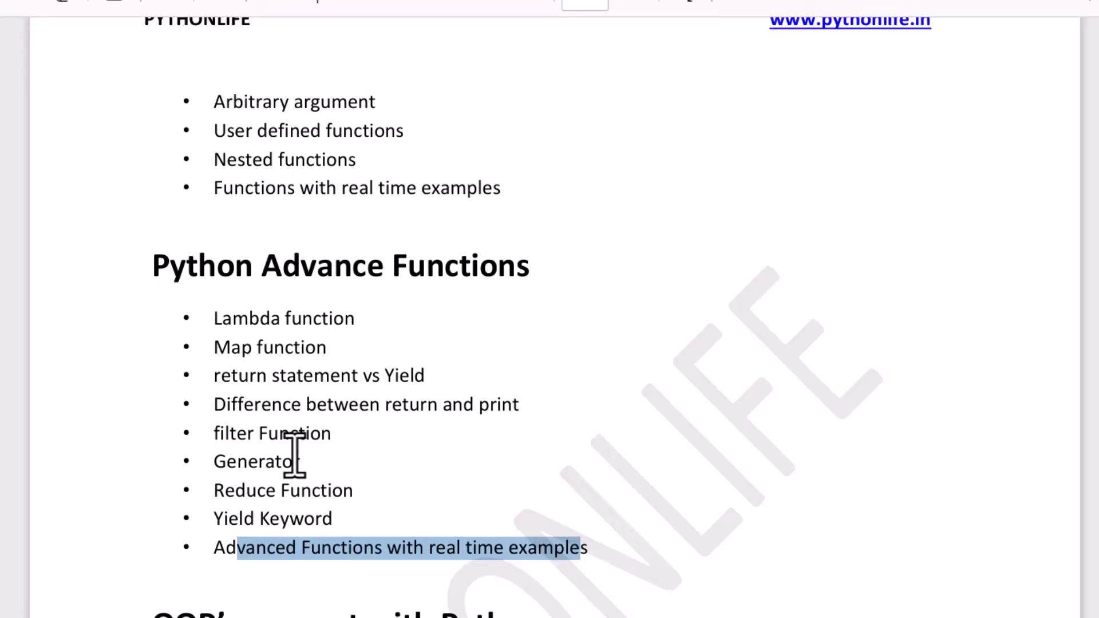
scroll(down, 3)
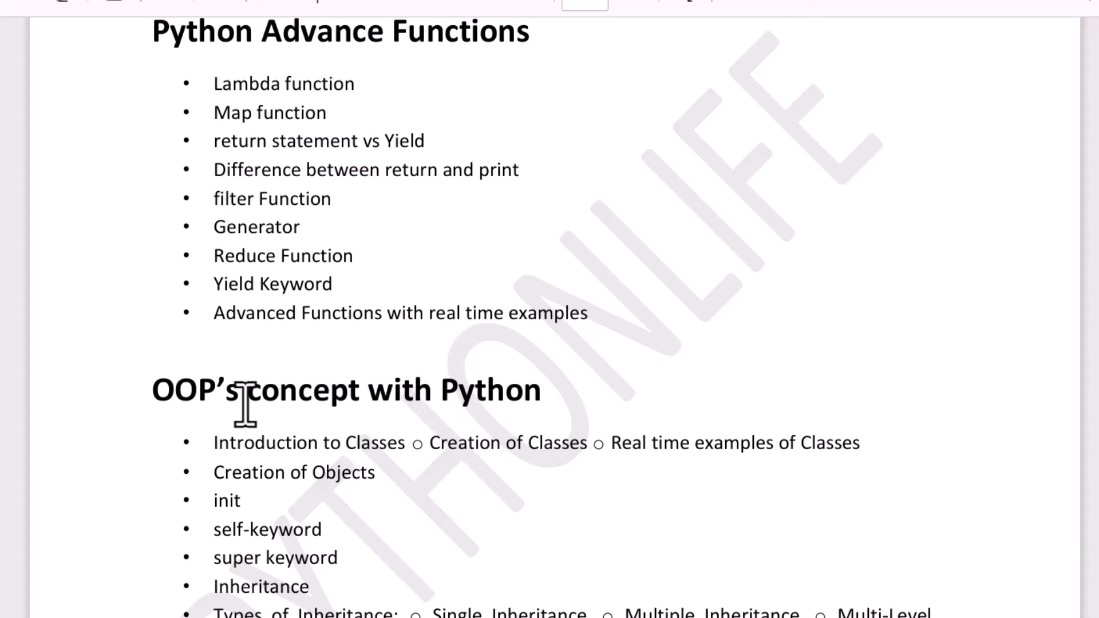
double_click(185, 390)
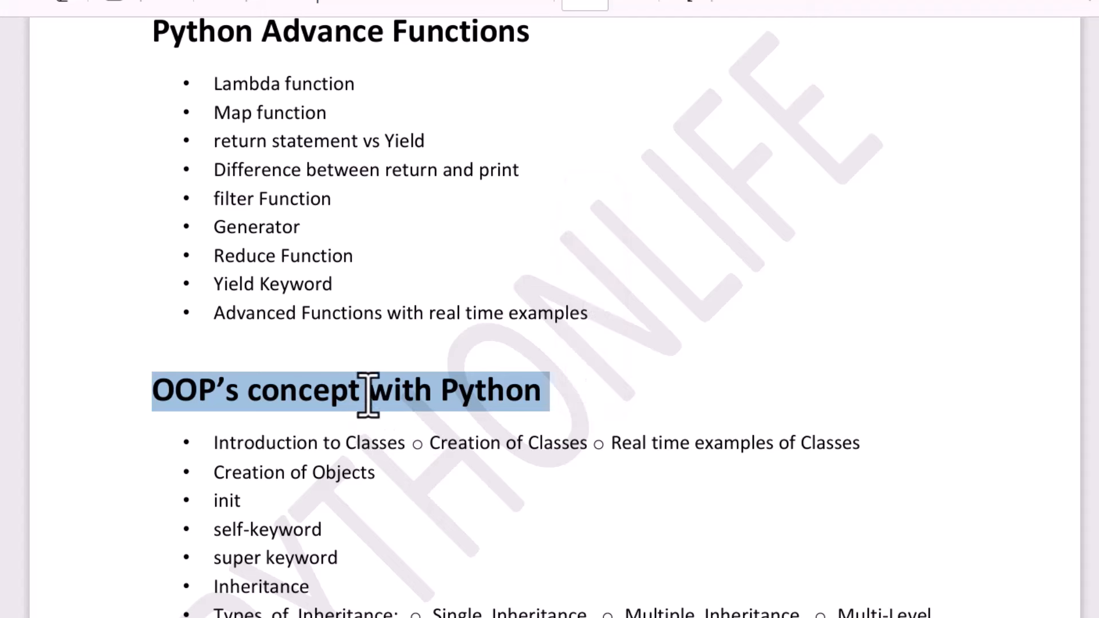
Scroll through the OOP topics down to Encapsulation and Data Abstraction.
scroll(down, 3)
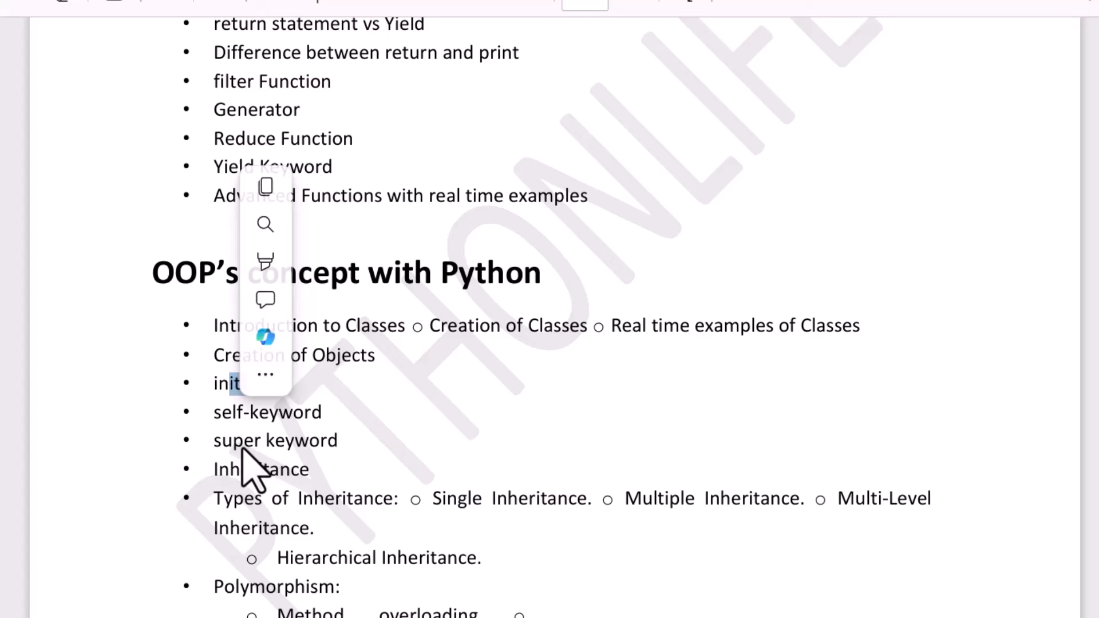
scroll(down, 3)
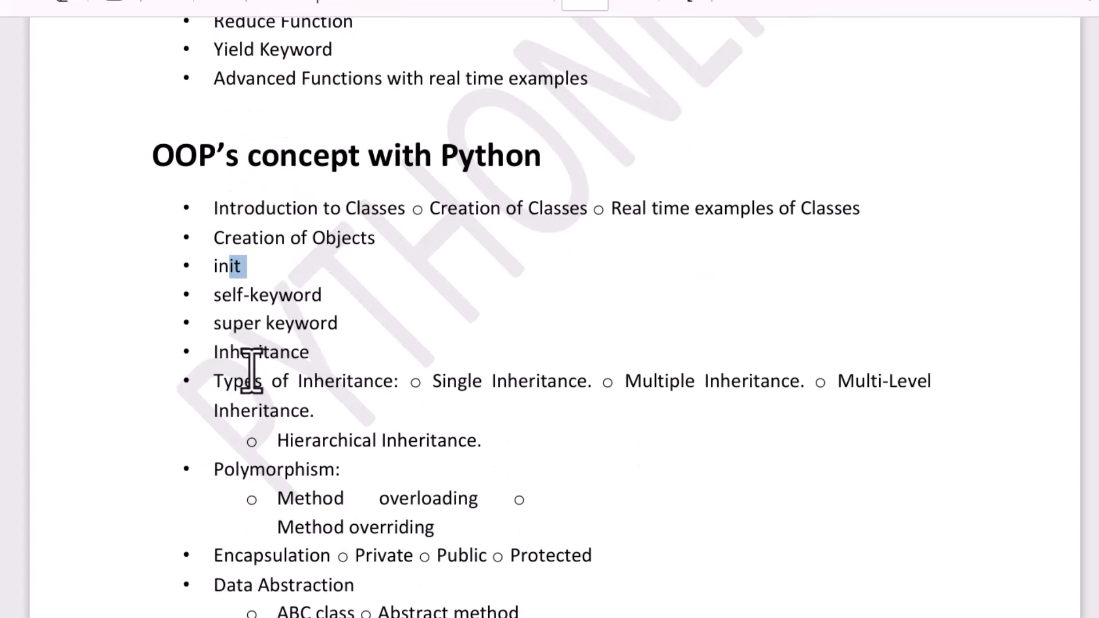
mouse_move(426, 392)
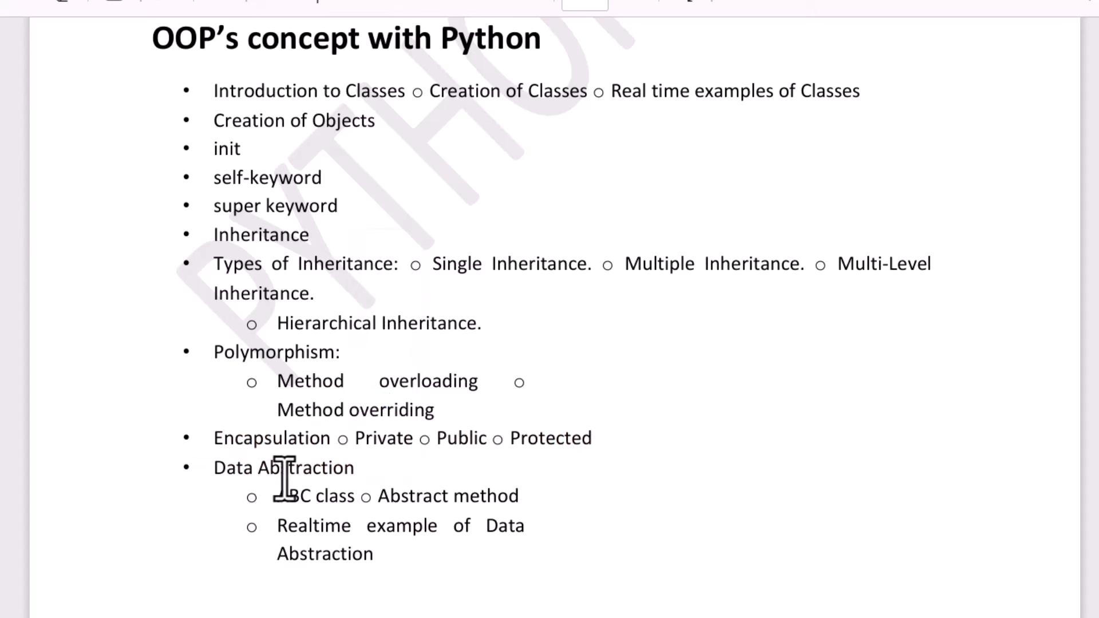
mouse_move(311, 252)
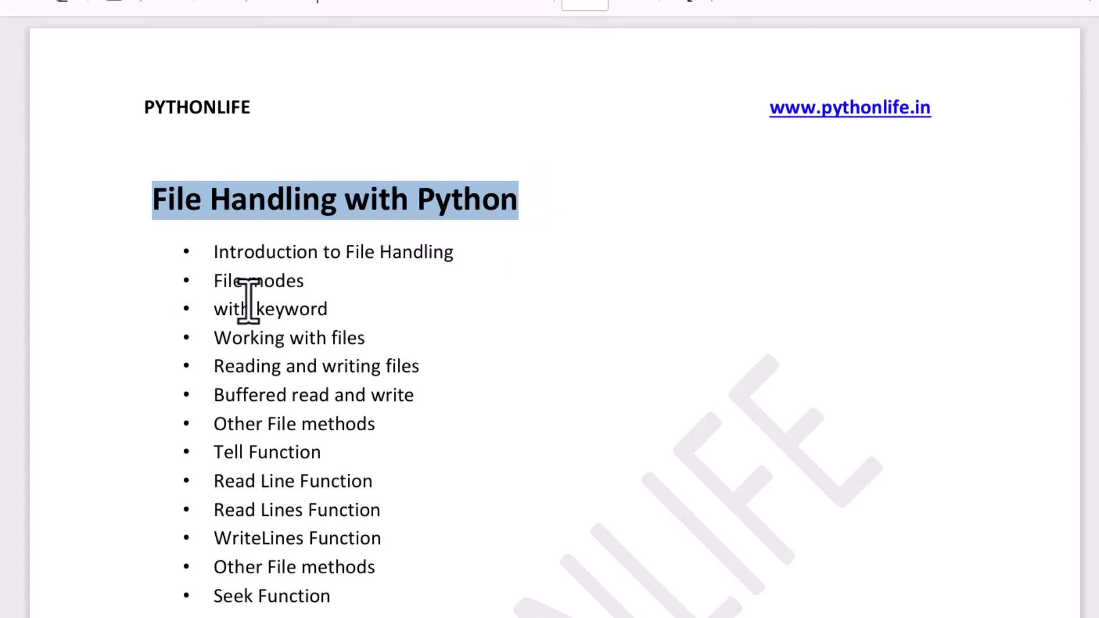
mouse_move(277, 333)
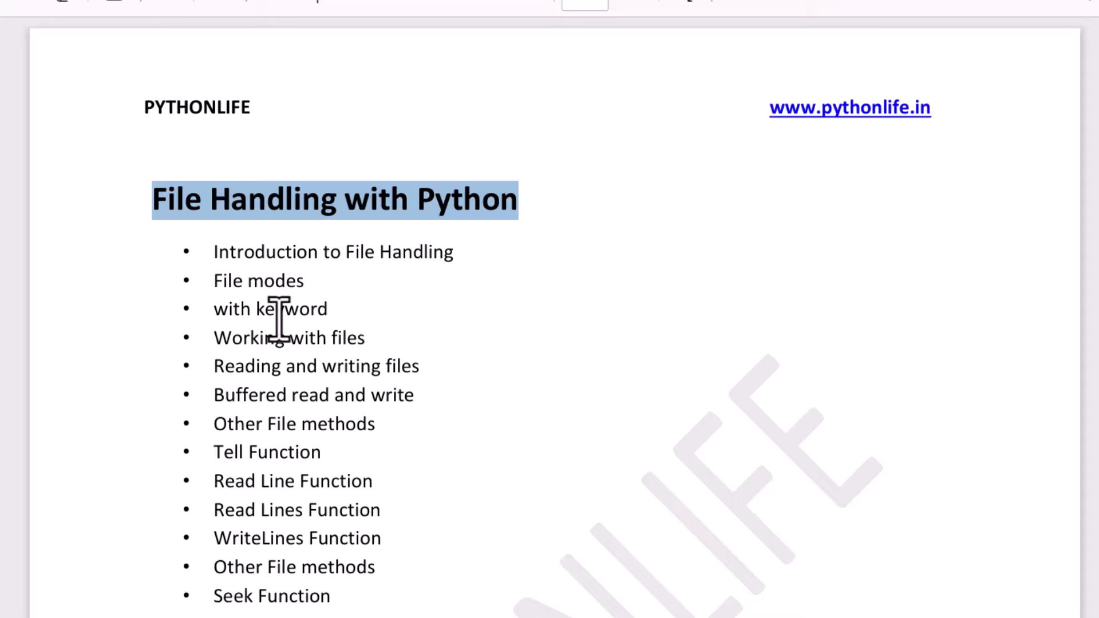
Scroll to the Projects list and select the Super Market Bill and To-do-list titles.
scroll(down, 3)
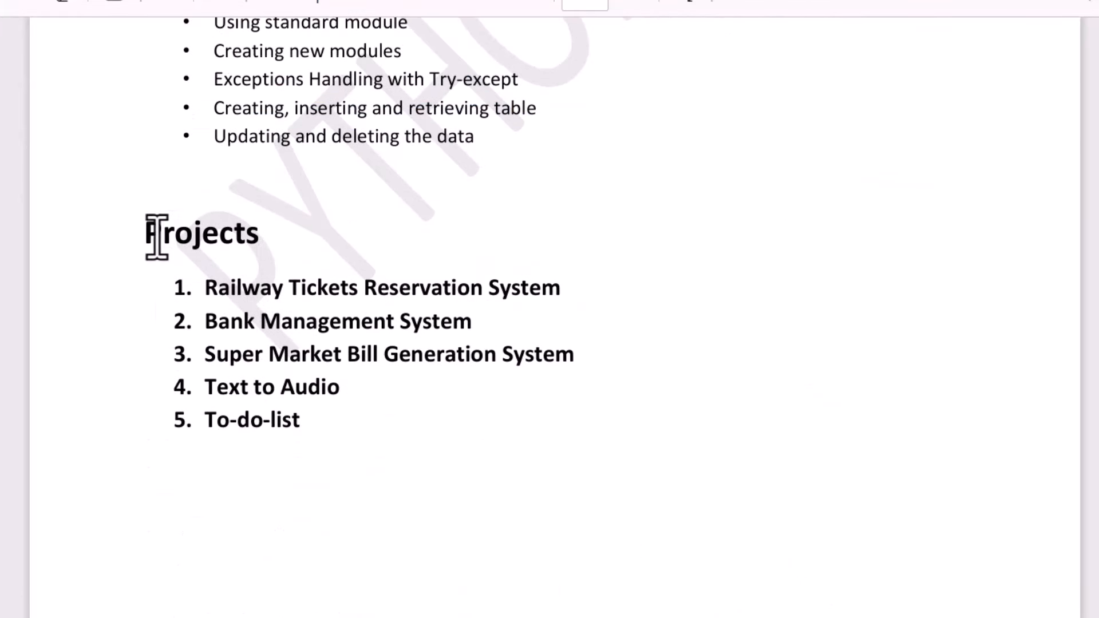
drag(205, 287, 314, 354)
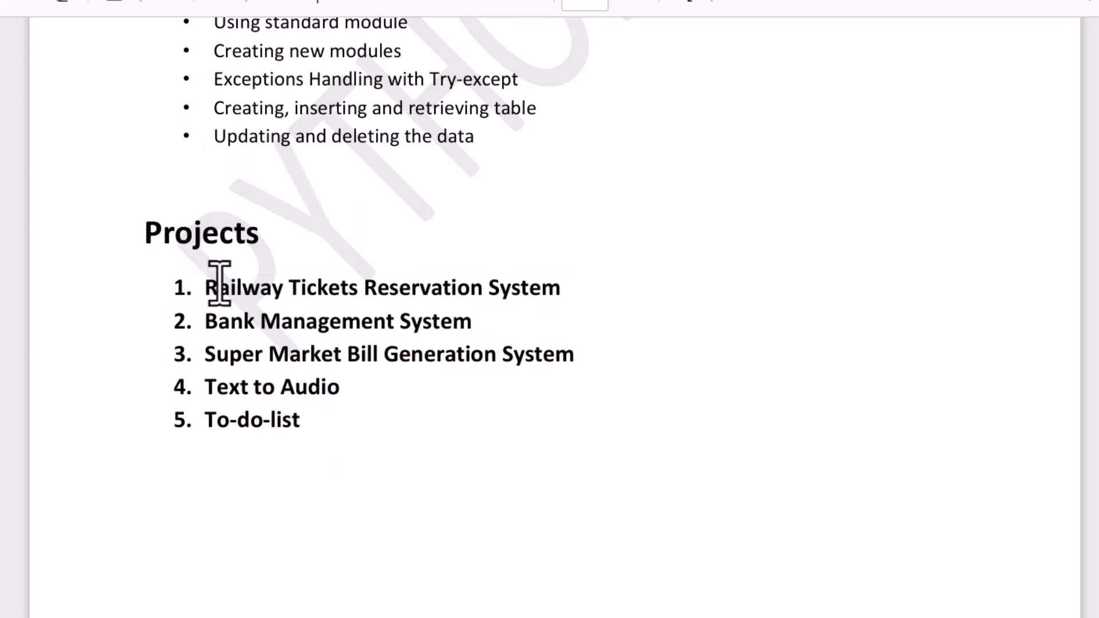
double_click(229, 321)
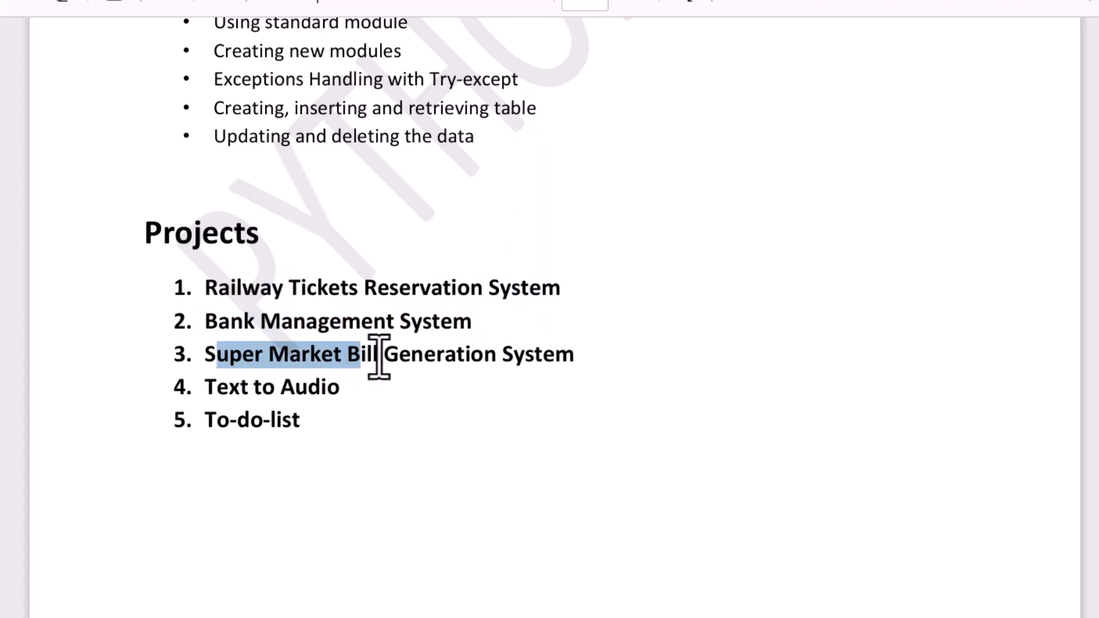
click(210, 386)
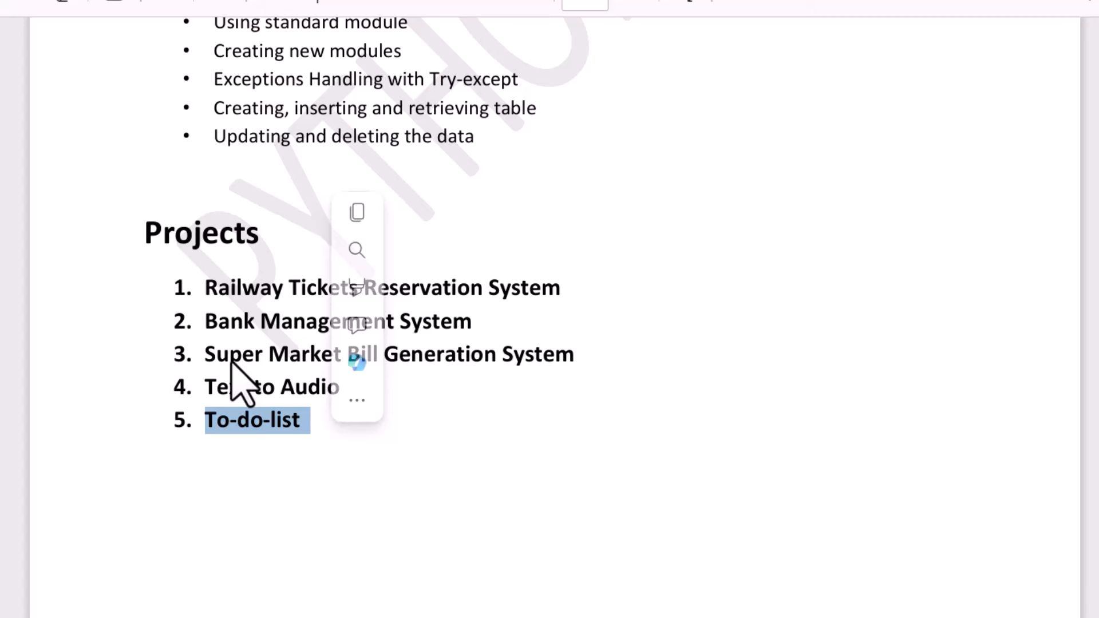
click(588, 367)
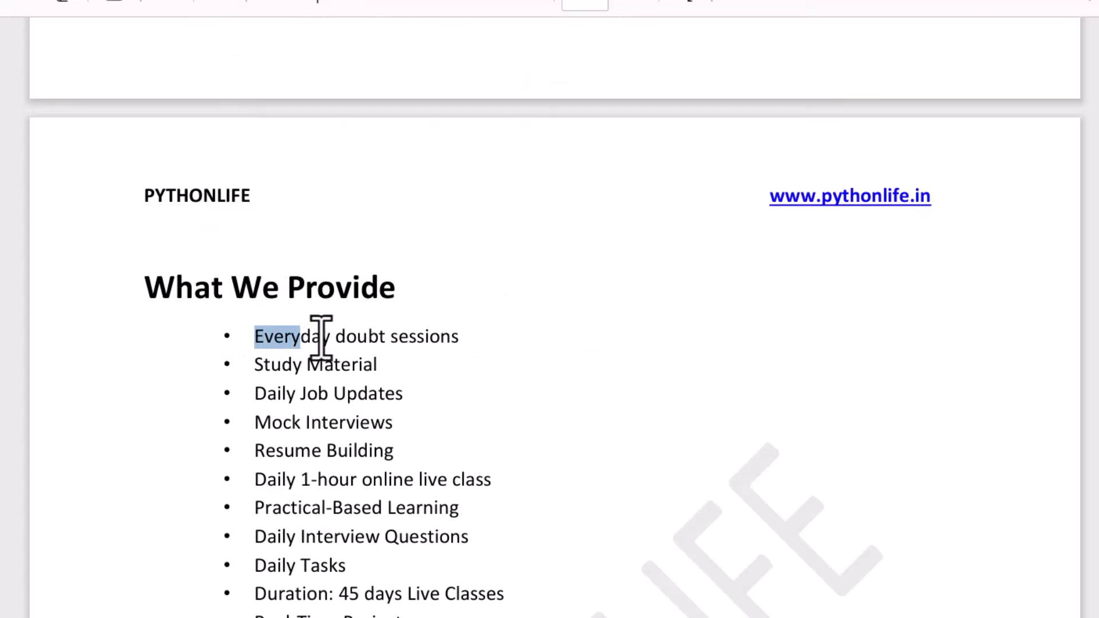
drag(294, 335, 455, 335)
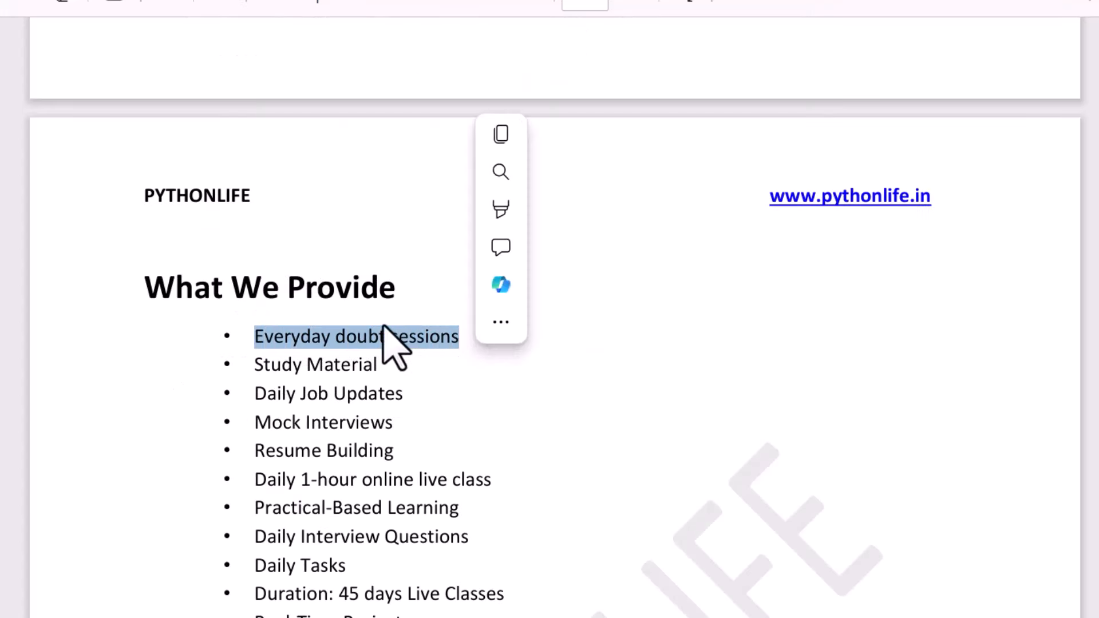
click(386, 335)
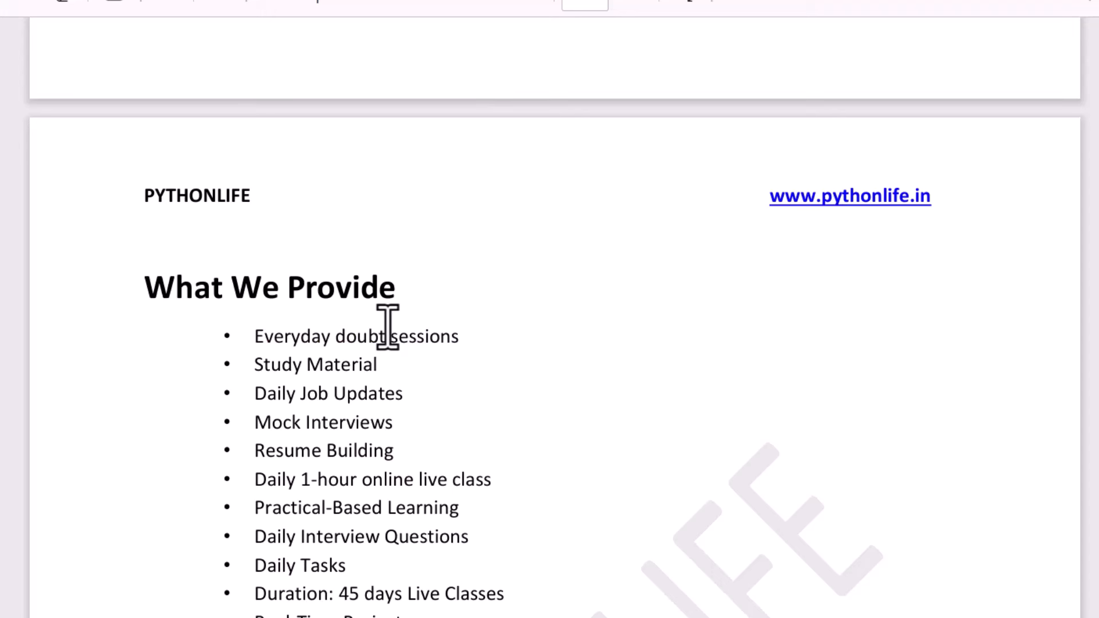
double_click(357, 336)
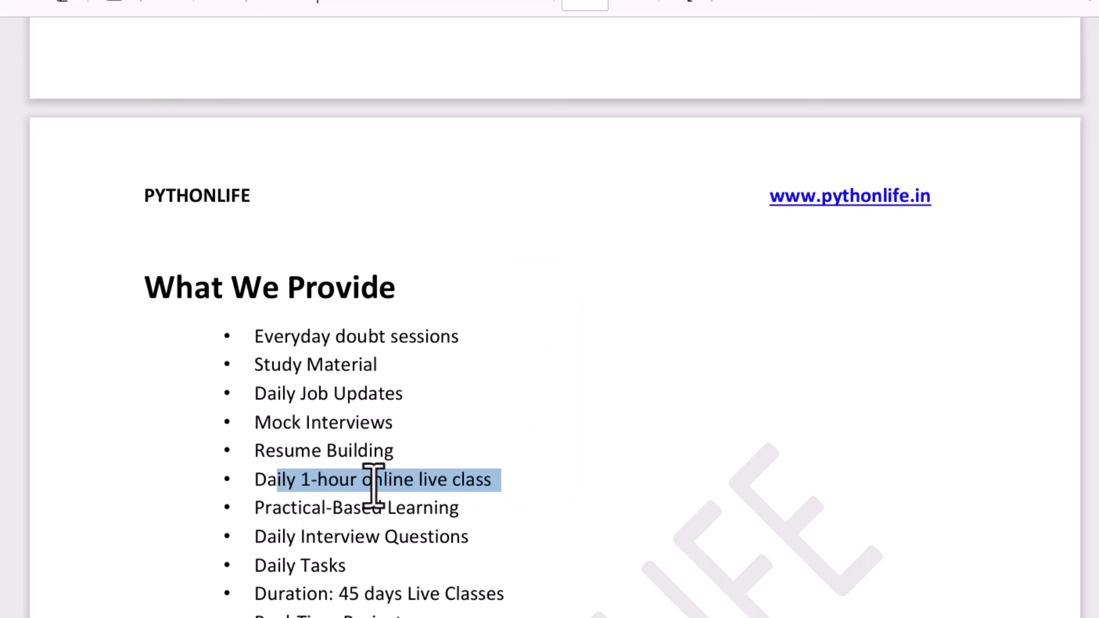
mouse_move(373, 506)
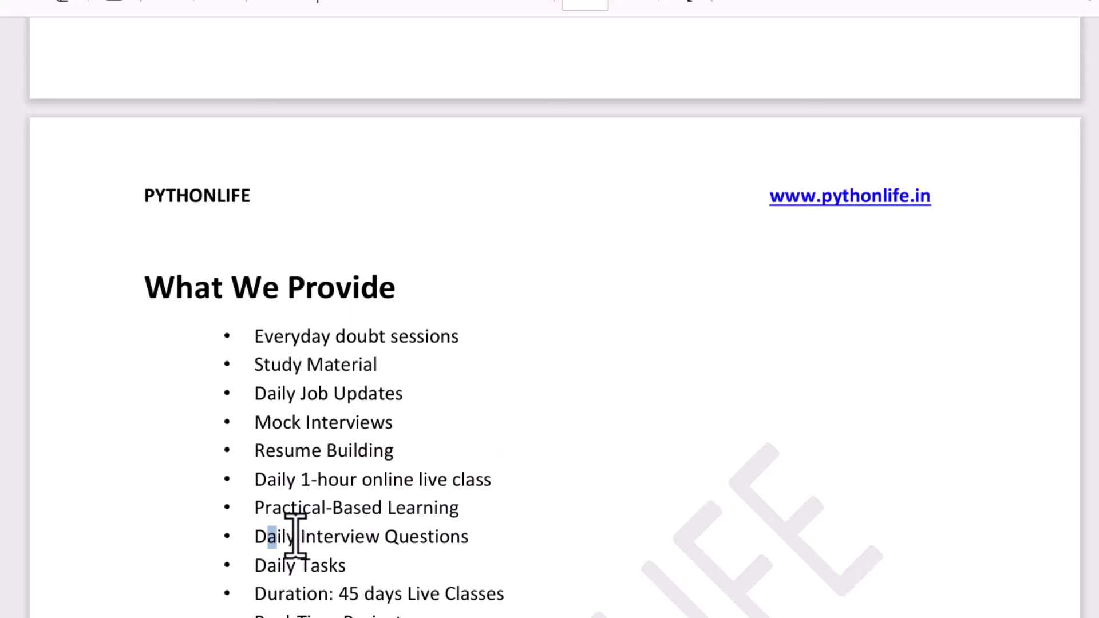
drag(255, 536, 467, 536)
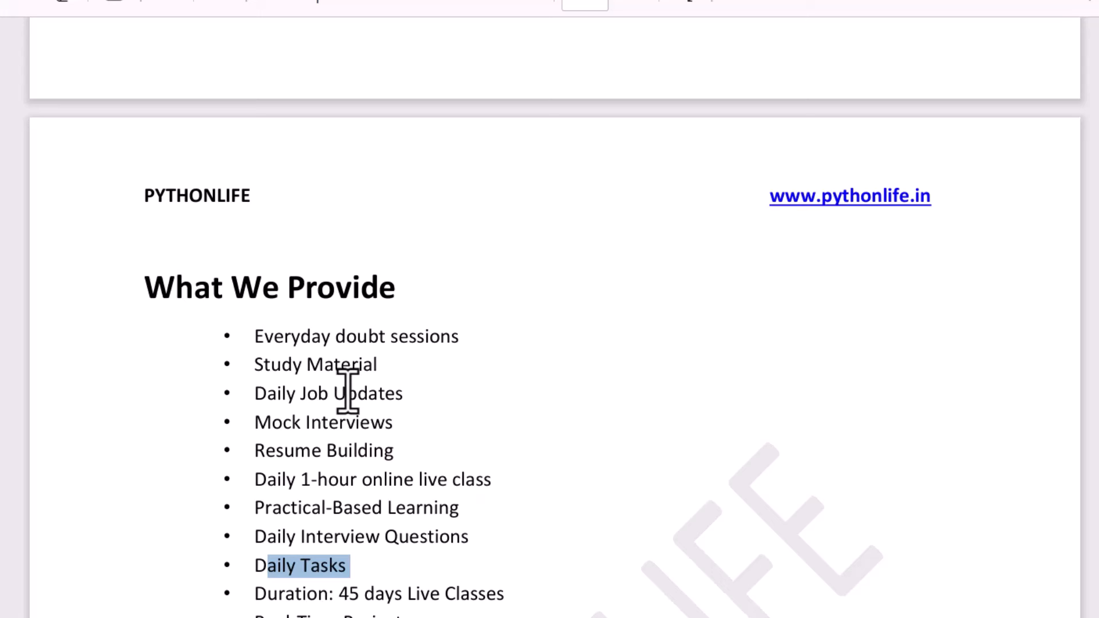
mouse_move(311, 575)
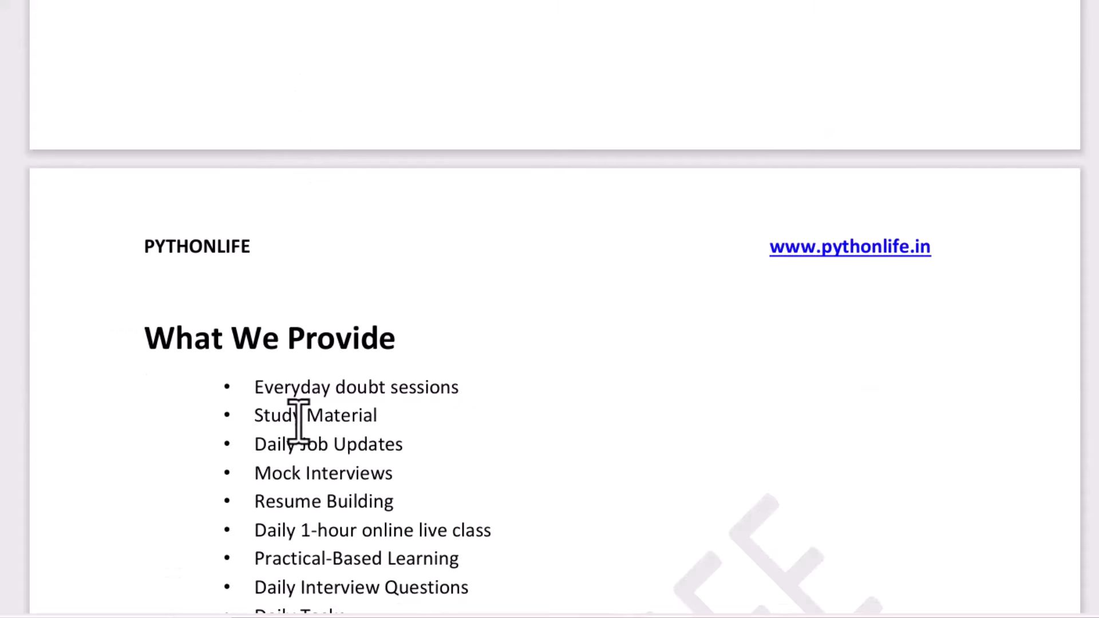
From the top of the syllabus, scroll down to Conditional and Iterative Statements.
scroll(down, 3)
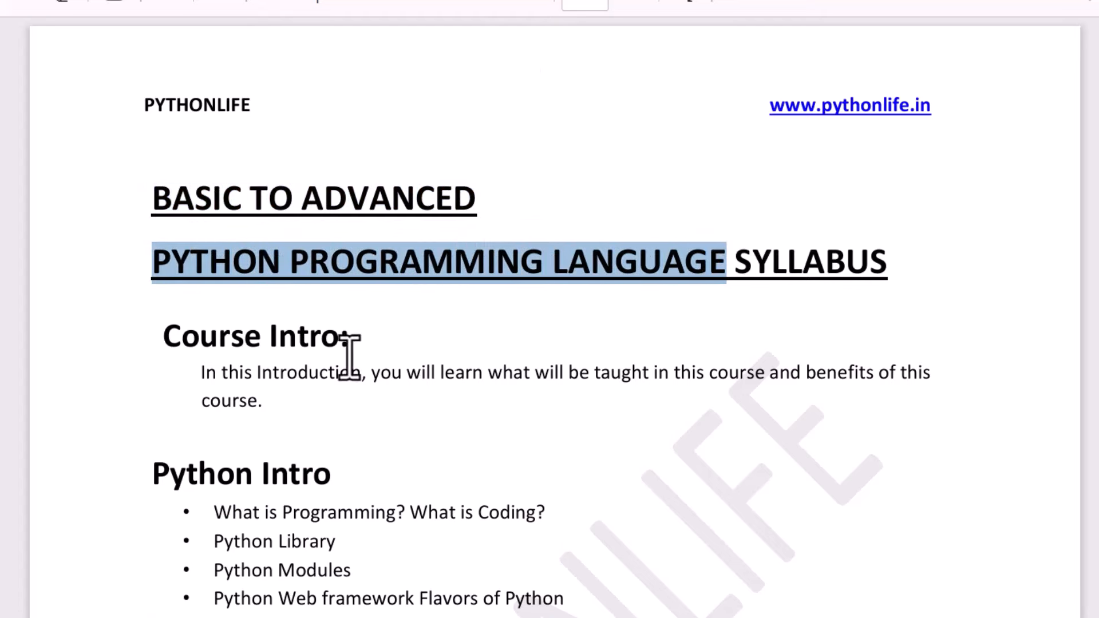
scroll(down, 3)
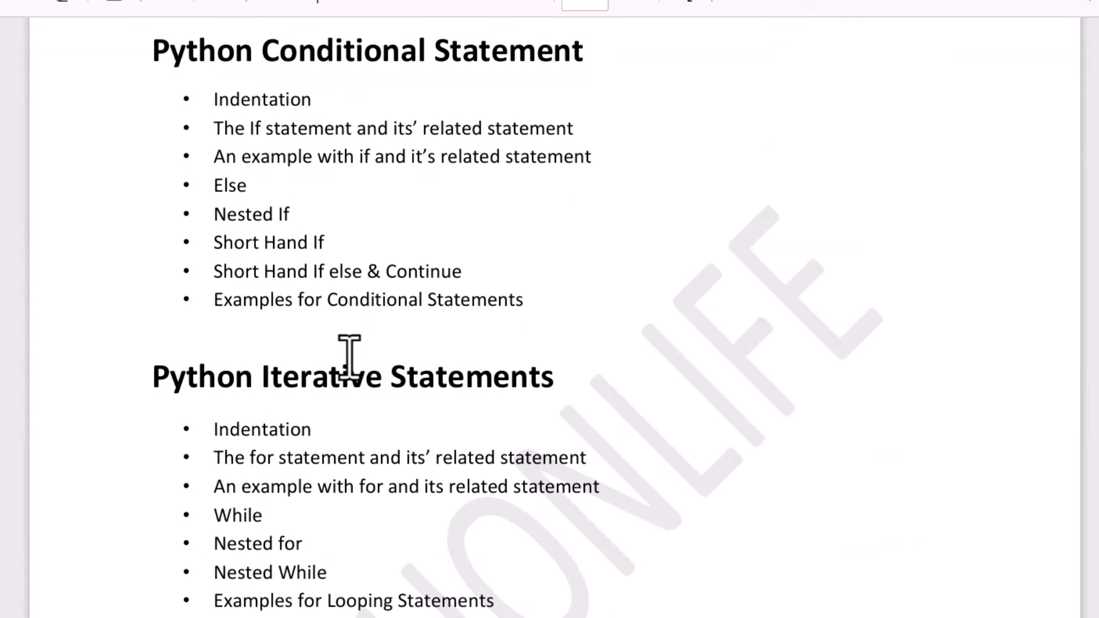